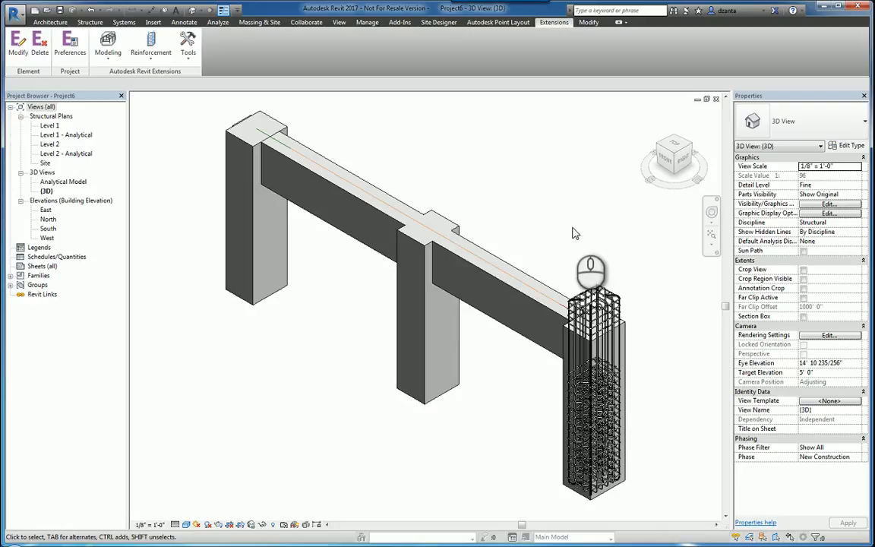
mouse_move(575, 208)
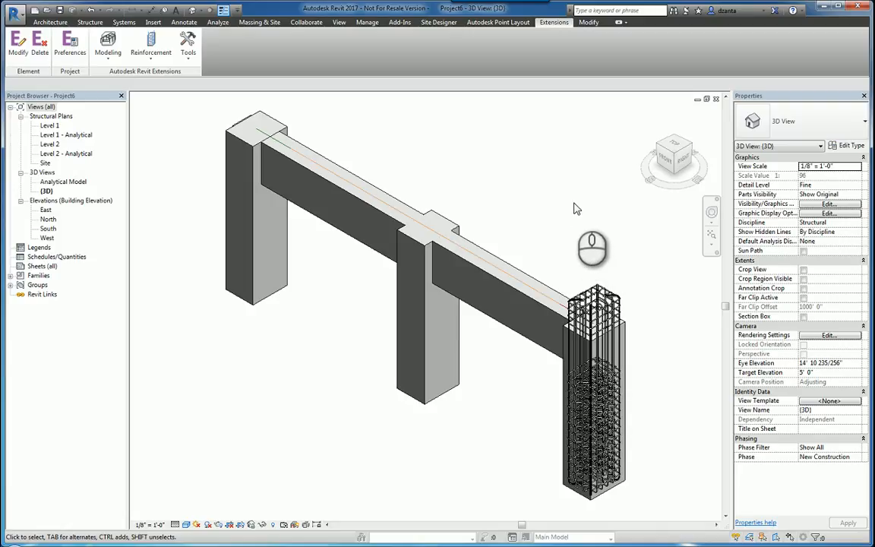
mouse_move(357, 39)
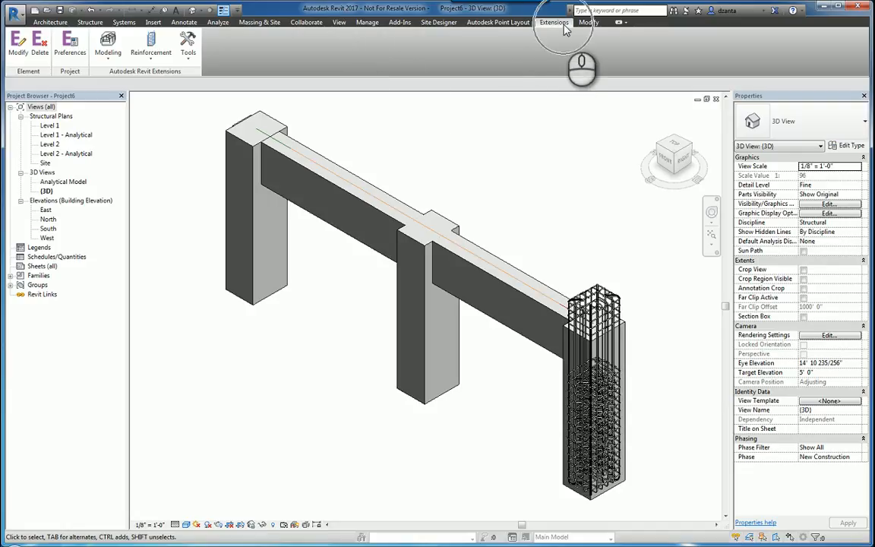
mouse_move(165, 78)
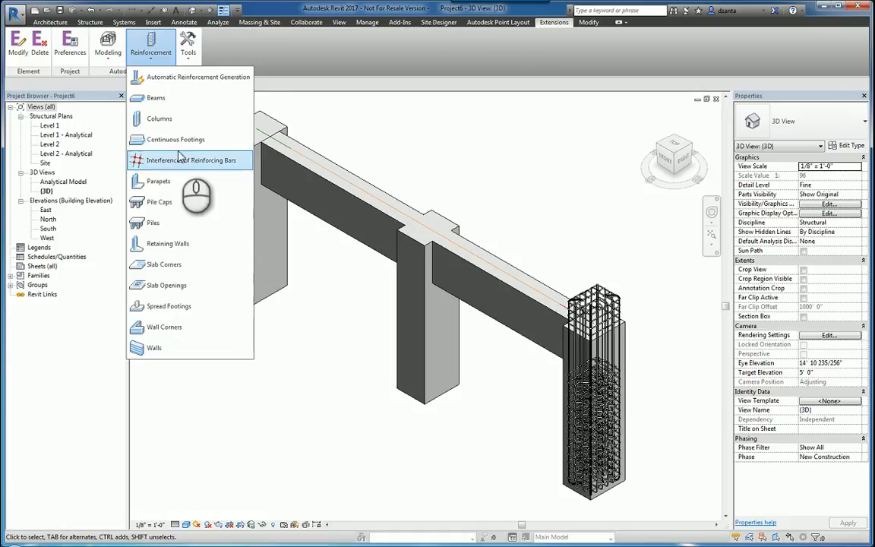
mouse_move(164, 264)
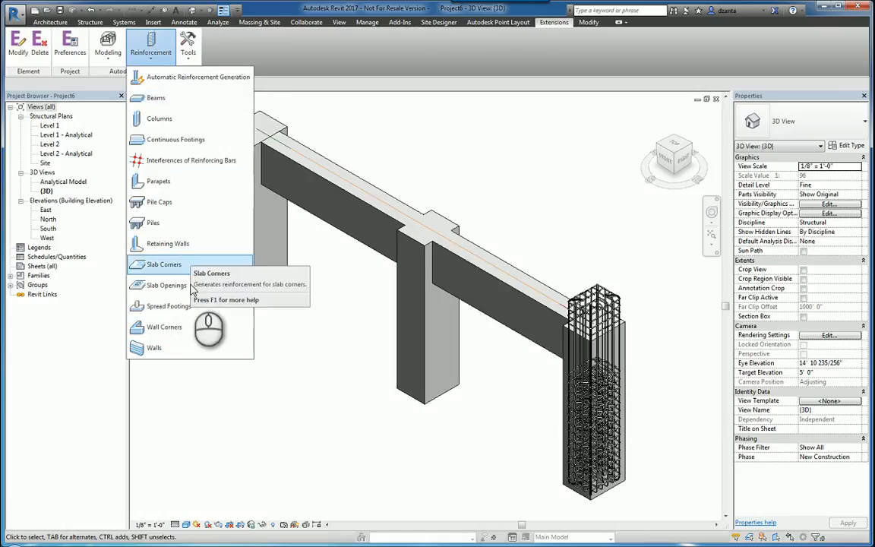
mouse_move(231, 443)
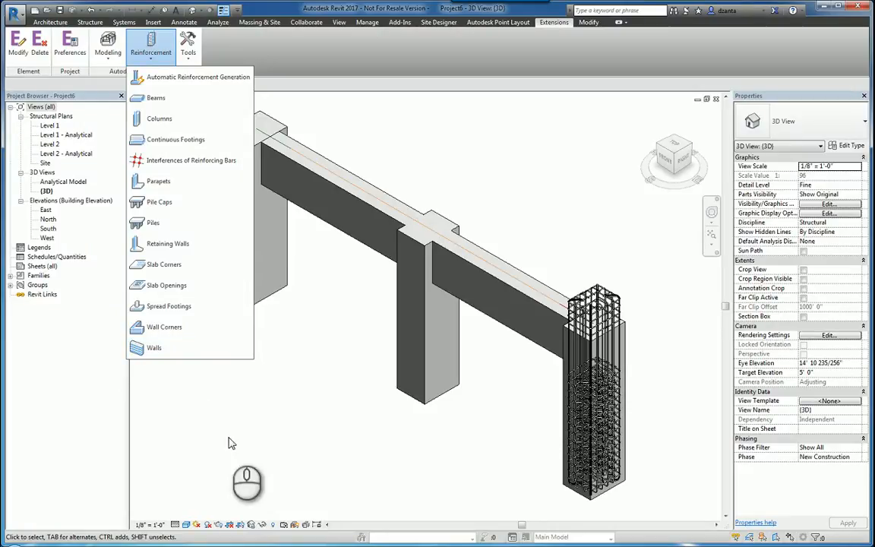
Select the middle concrete column and open Reinforcement of columns from the Extensions tab.
left_click(416, 431)
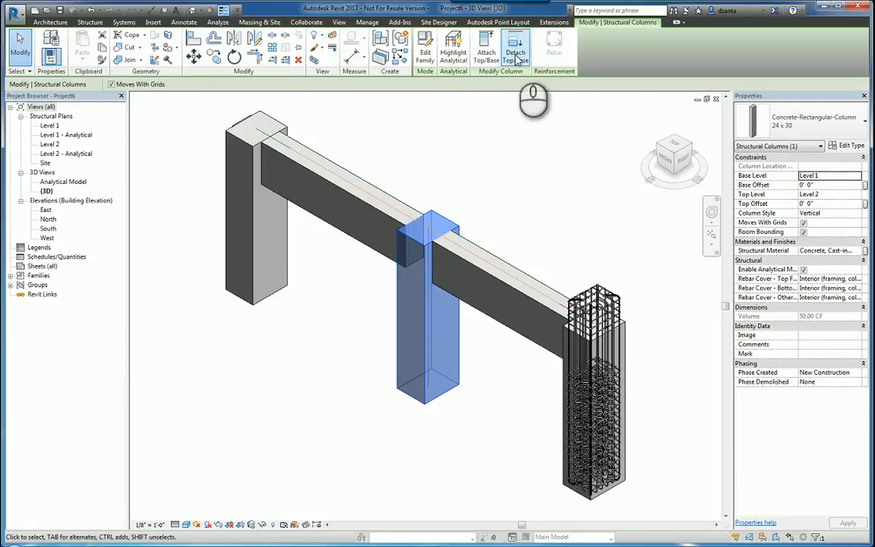
left_click(554, 21)
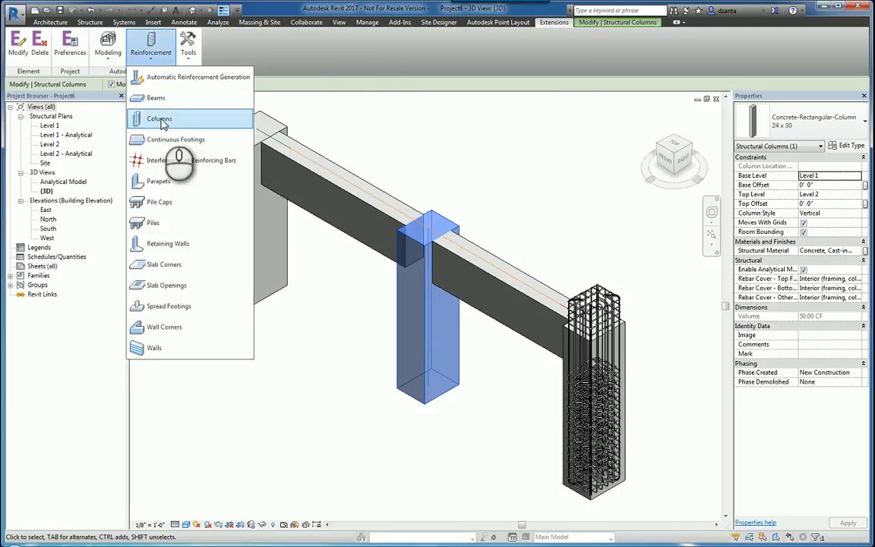
left_click(159, 119)
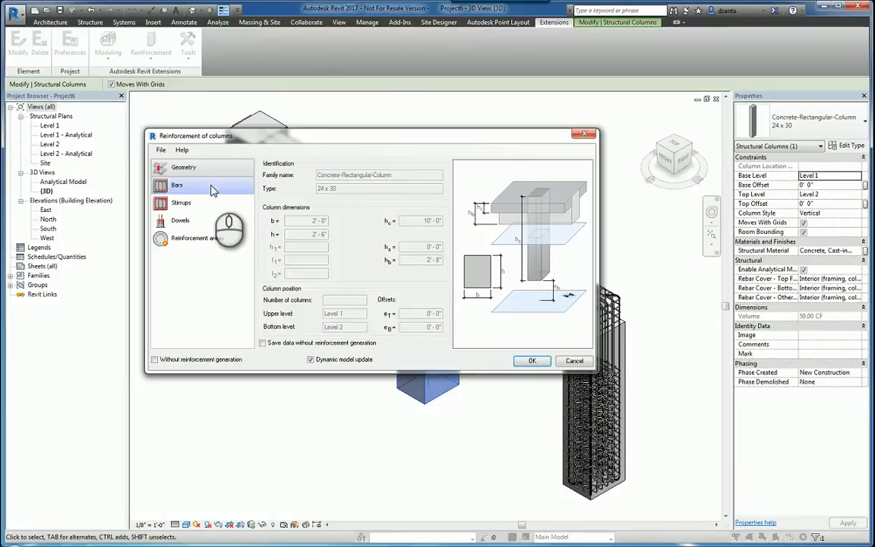
left_click(177, 185)
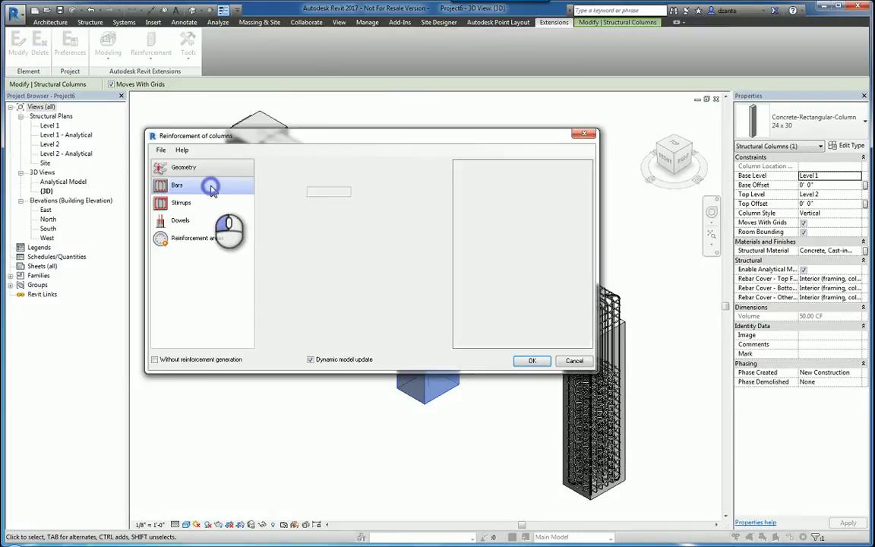
left_click(180, 220)
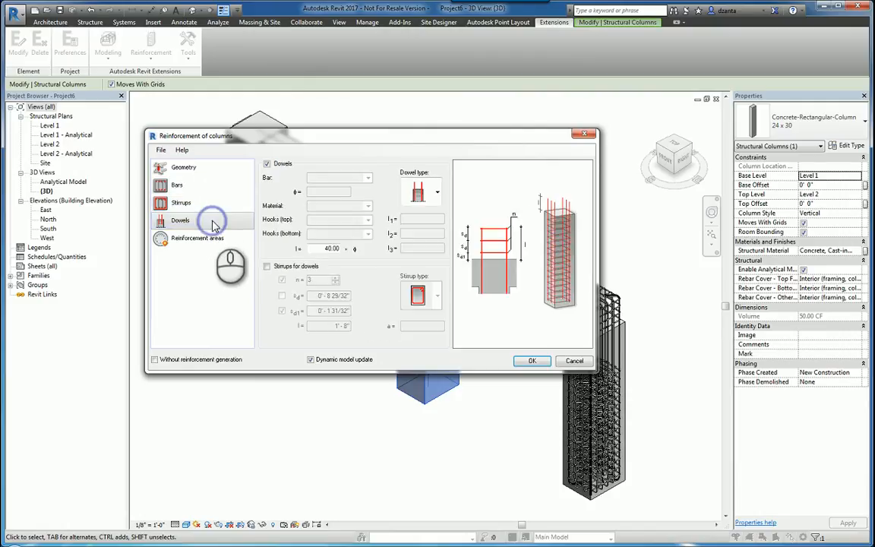
left_click(197, 237)
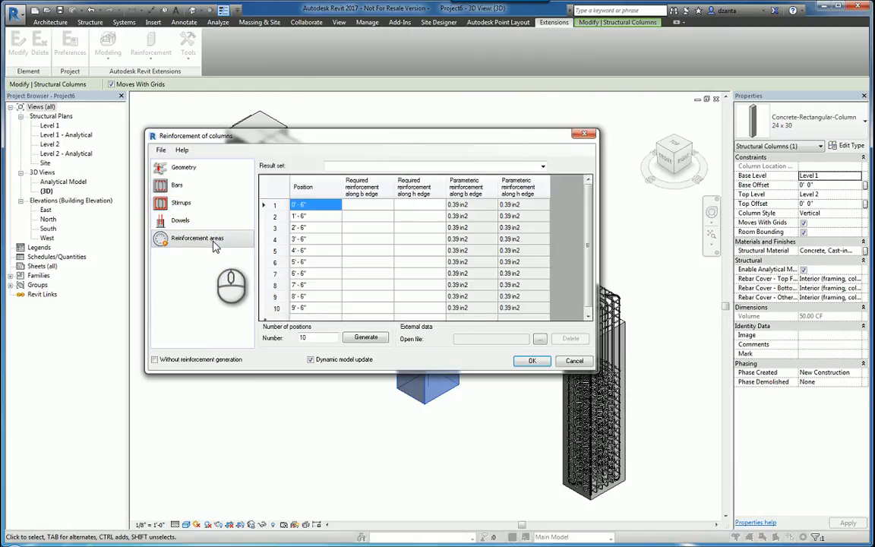
left_click(183, 167)
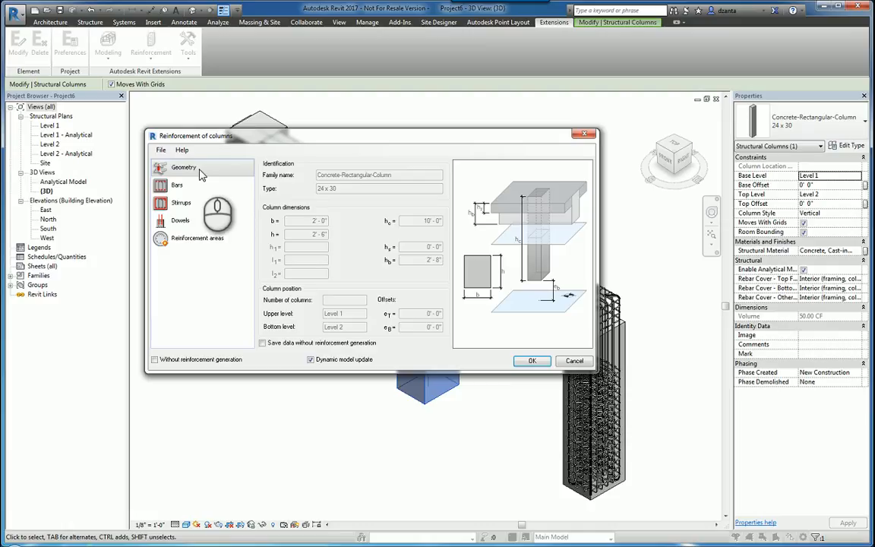
mouse_move(422, 200)
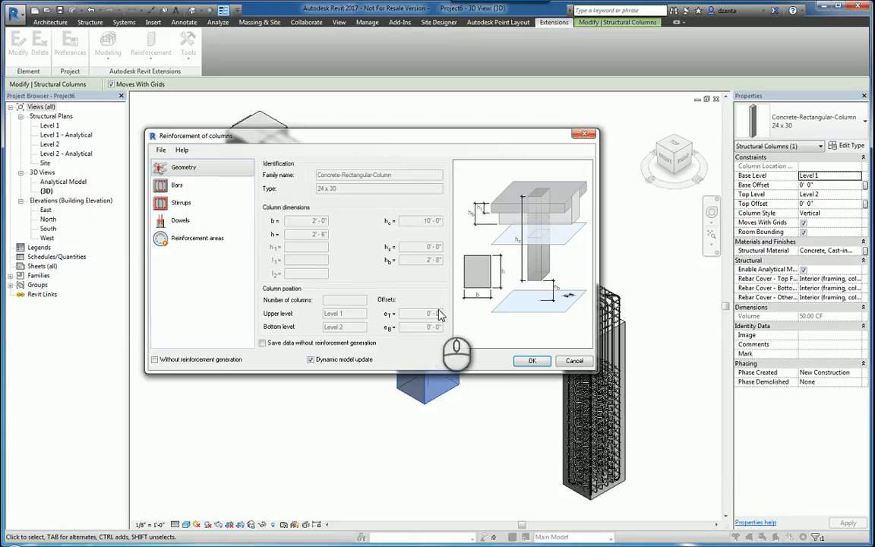
mouse_move(353, 334)
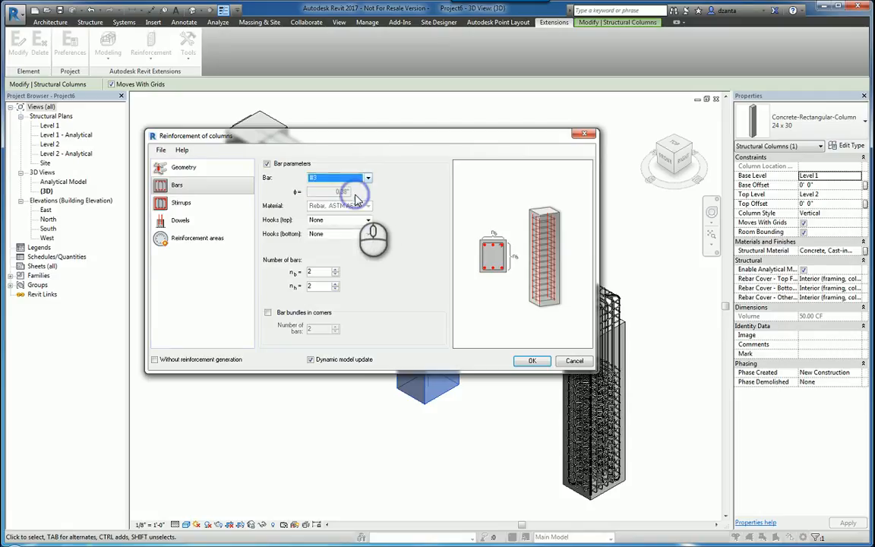
Give main bars Standard 90° hooks, 4 bars along b, 6 along h, plus corner bundles.
left_click(368, 220)
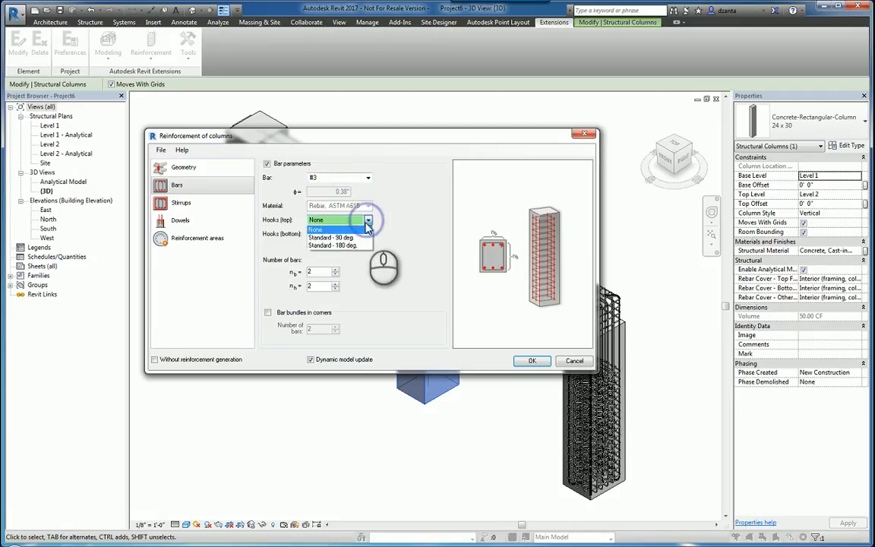
left_click(330, 237)
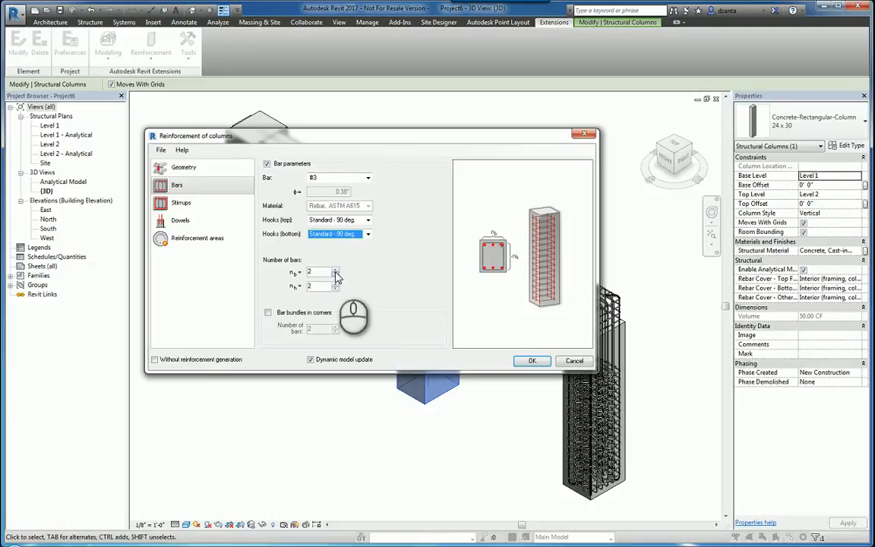
left_click(335, 268)
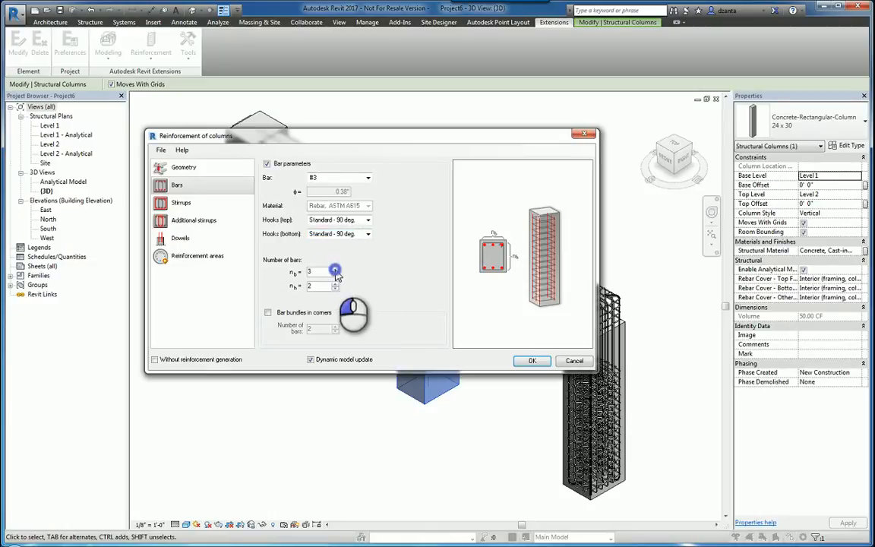
left_click(335, 284)
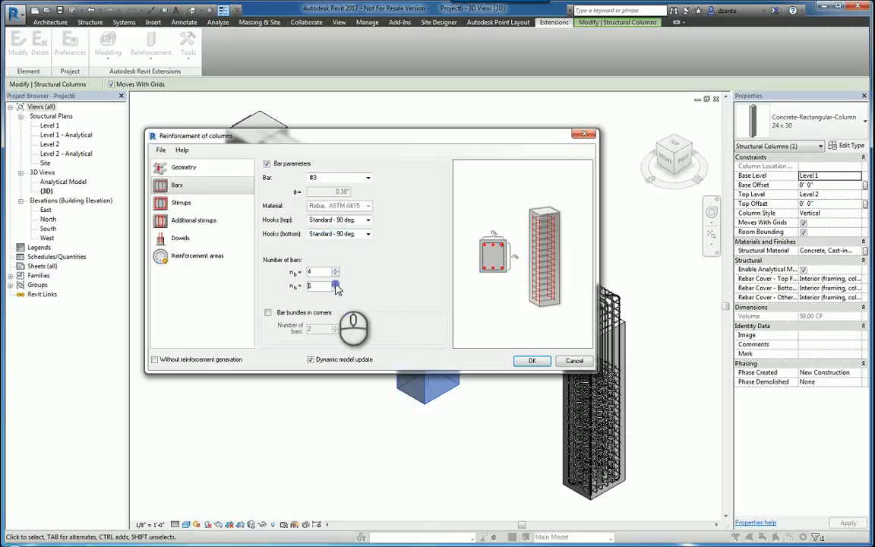
left_click(335, 284)
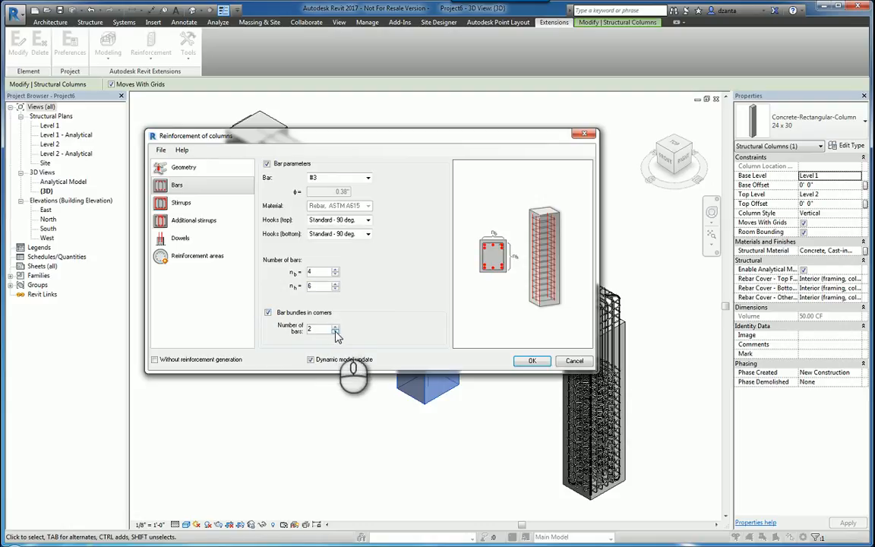
left_click(334, 326)
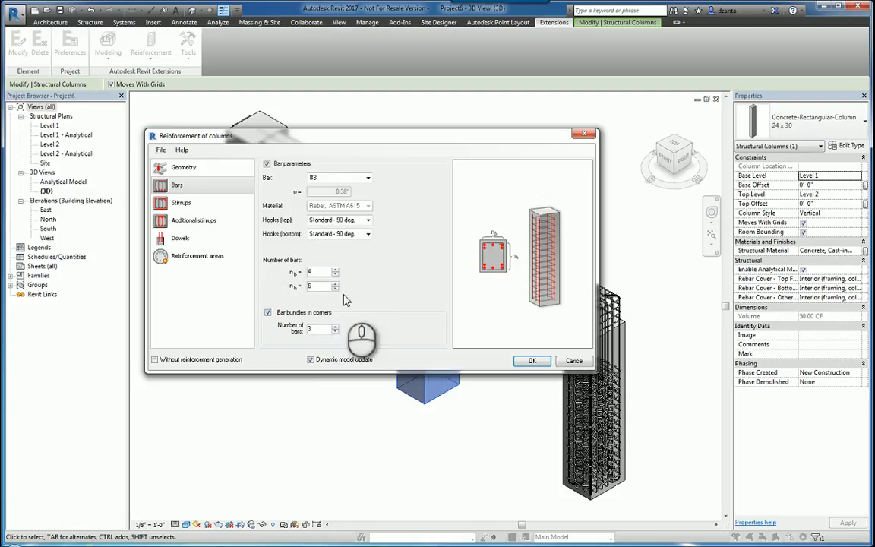
Make single rectangular #3 ties with 135° hooks, interior cover, 0'-6" spacing up to beam.
left_click(181, 202)
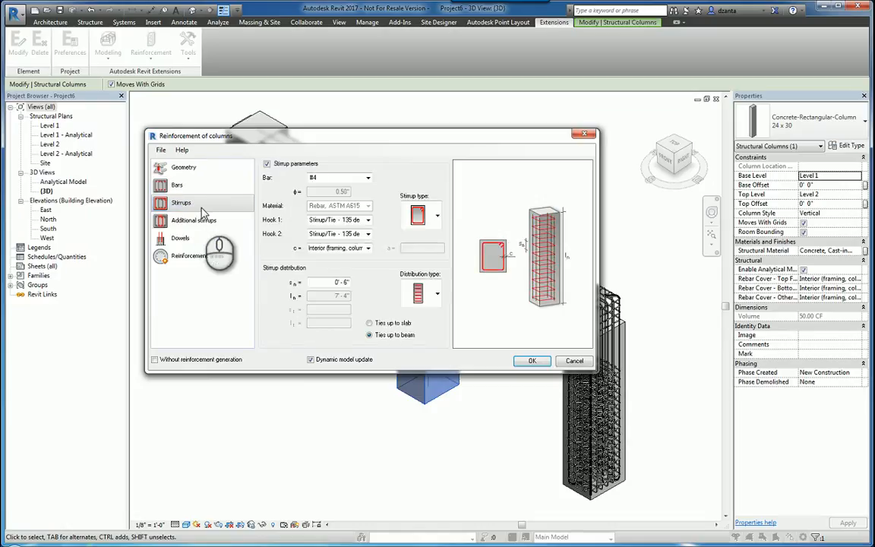
left_click(368, 177)
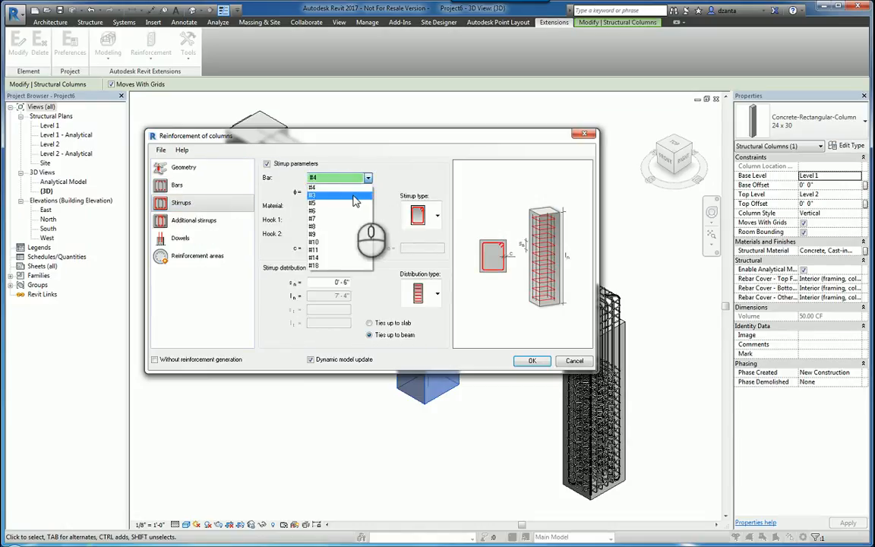
left_click(312, 195)
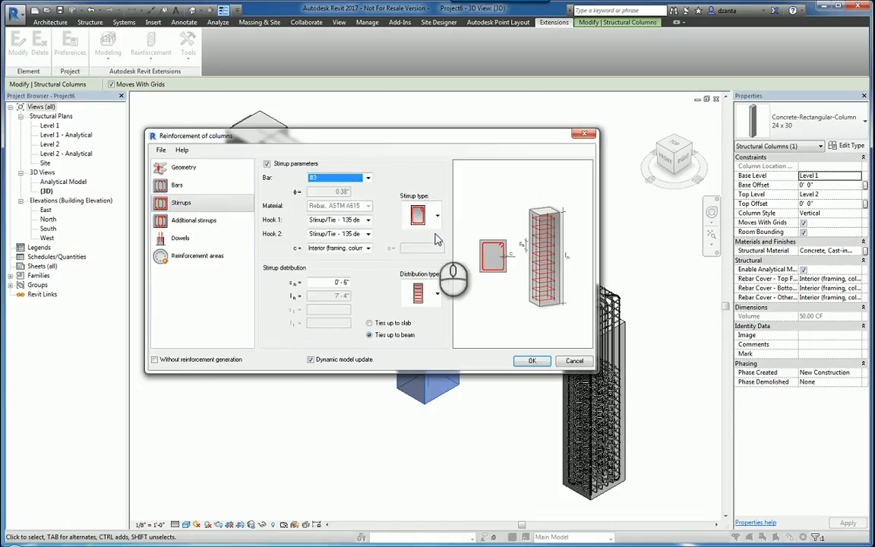
left_click(437, 214)
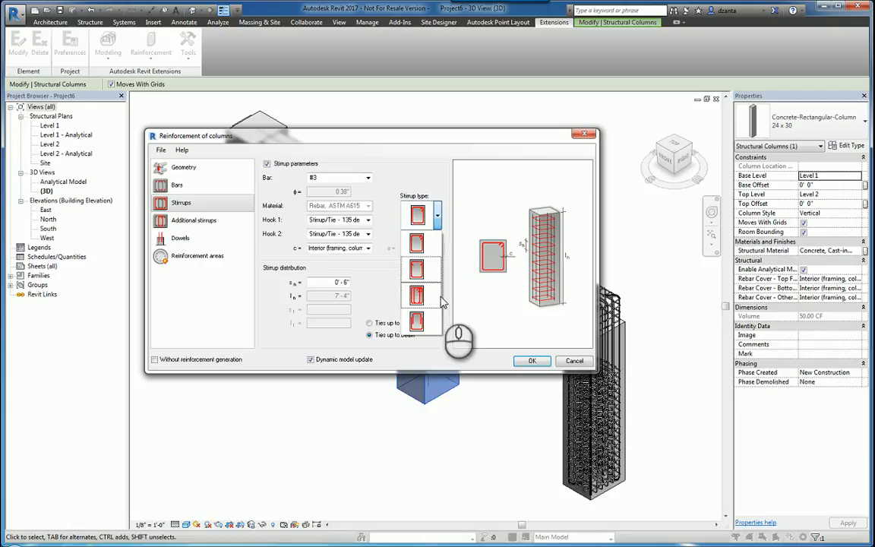
left_click(417, 215)
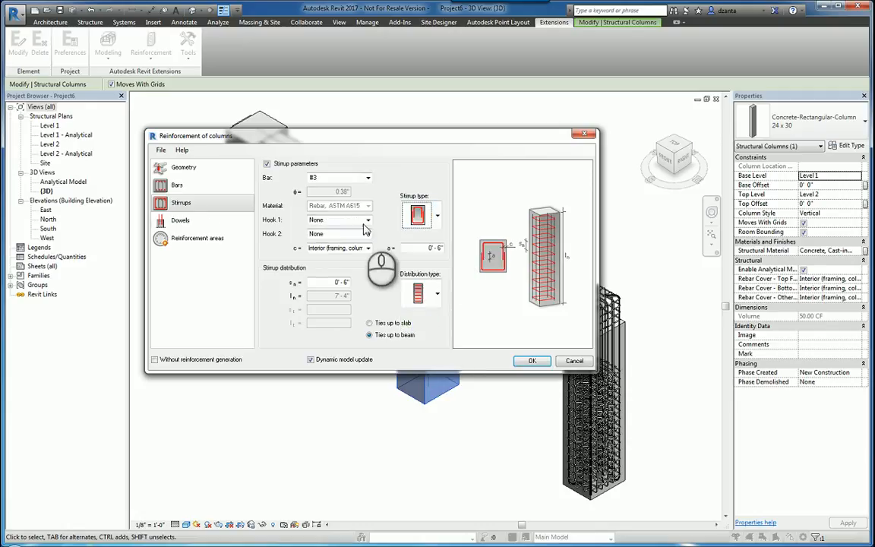
left_click(368, 220)
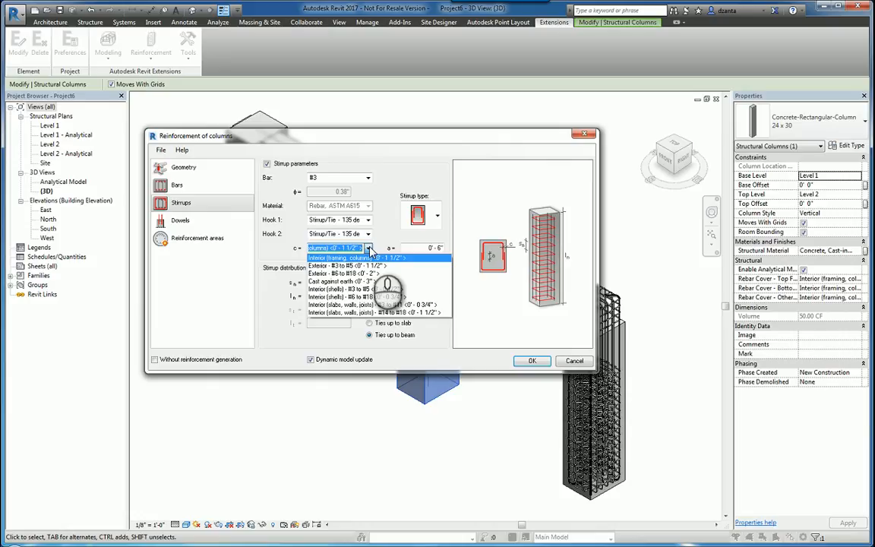
left_click(349, 258)
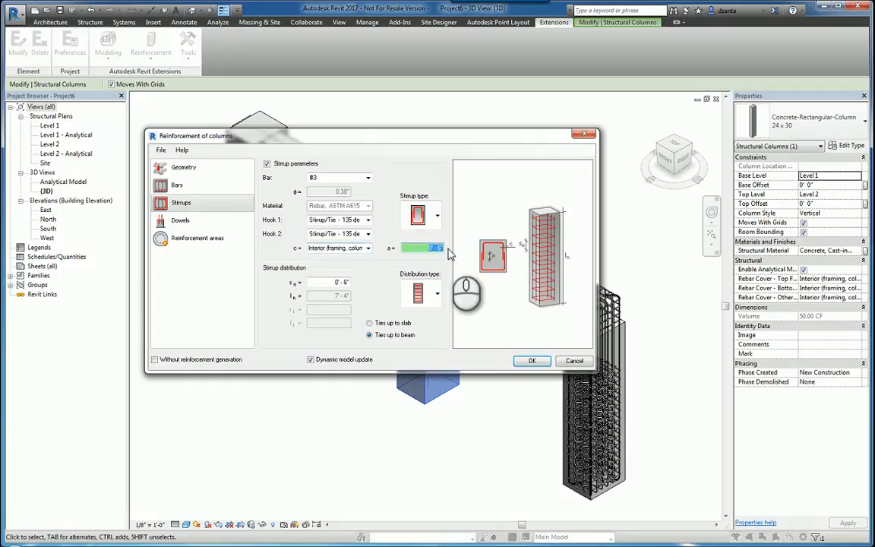
mouse_move(429, 179)
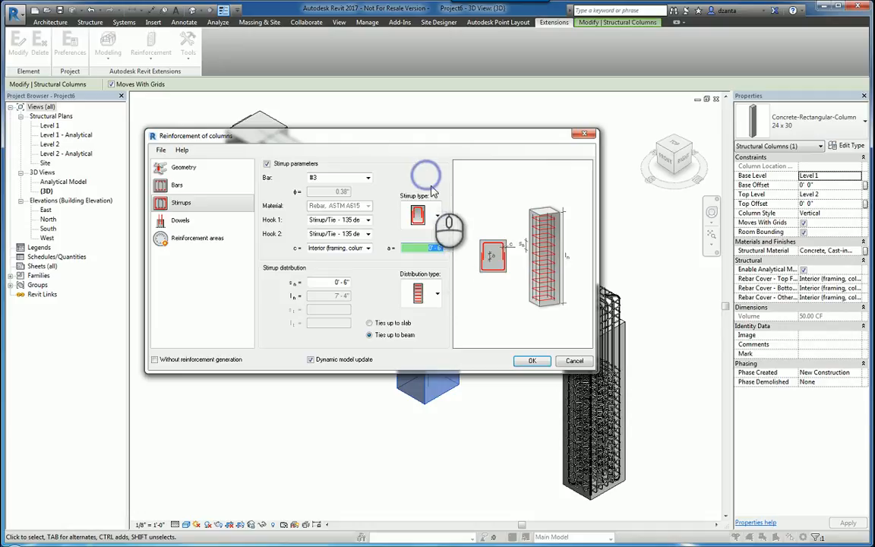
left_click(436, 293)
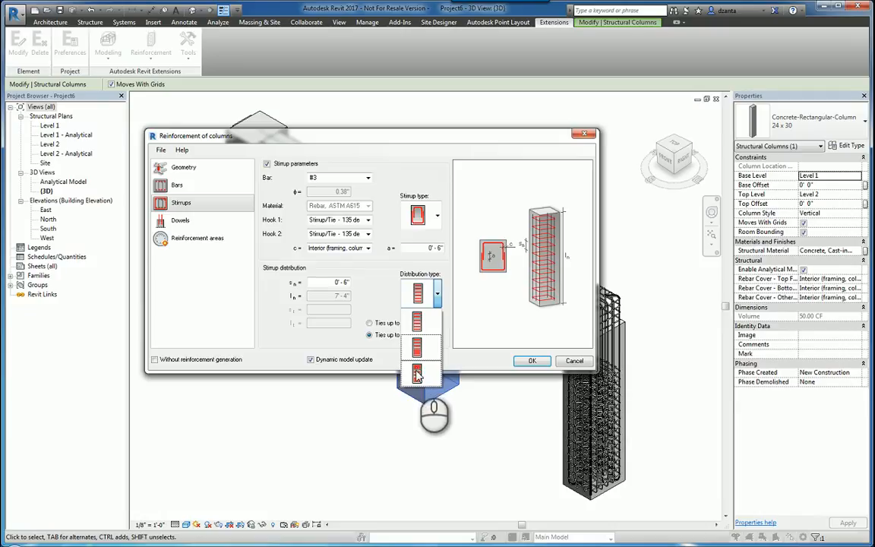
left_click(416, 374)
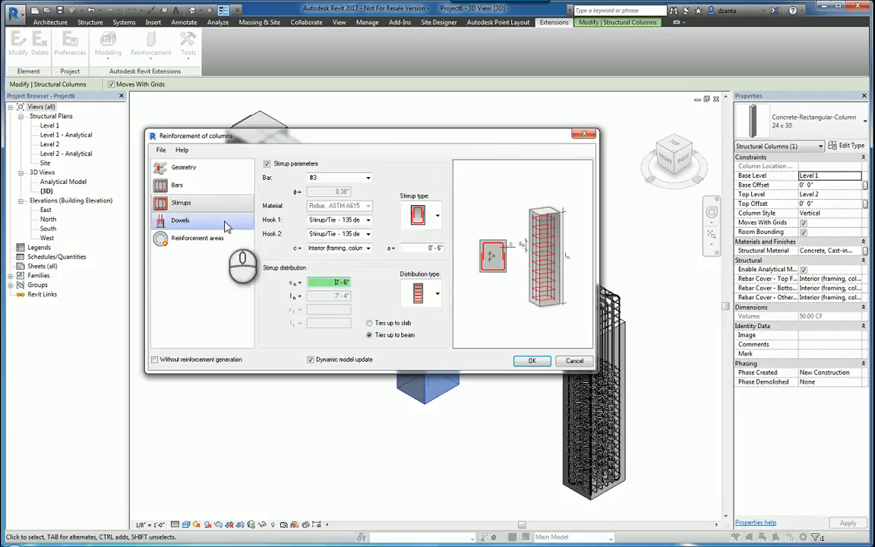
Choose the dowel shape and enable 3 dowel stirrups at 0'-6", returning to Geometry.
left_click(180, 220)
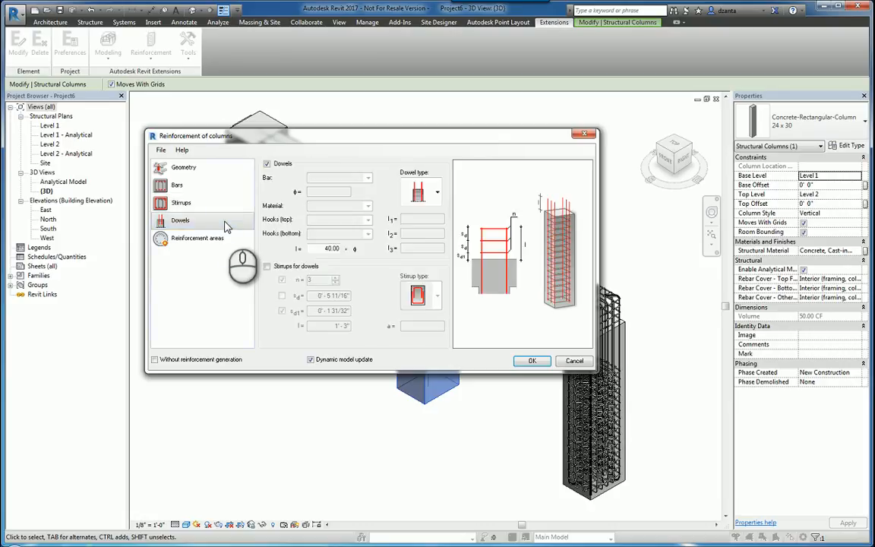
left_click(436, 190)
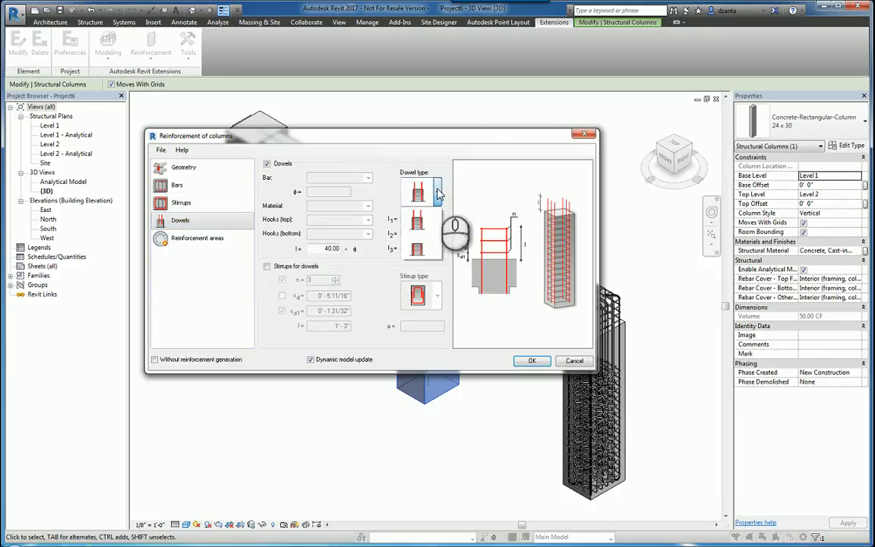
left_click(416, 192)
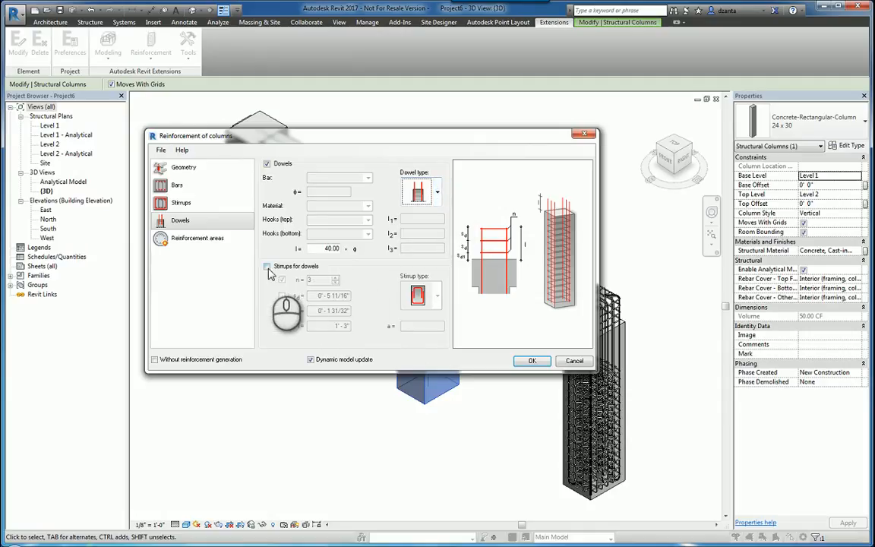
left_click(267, 266)
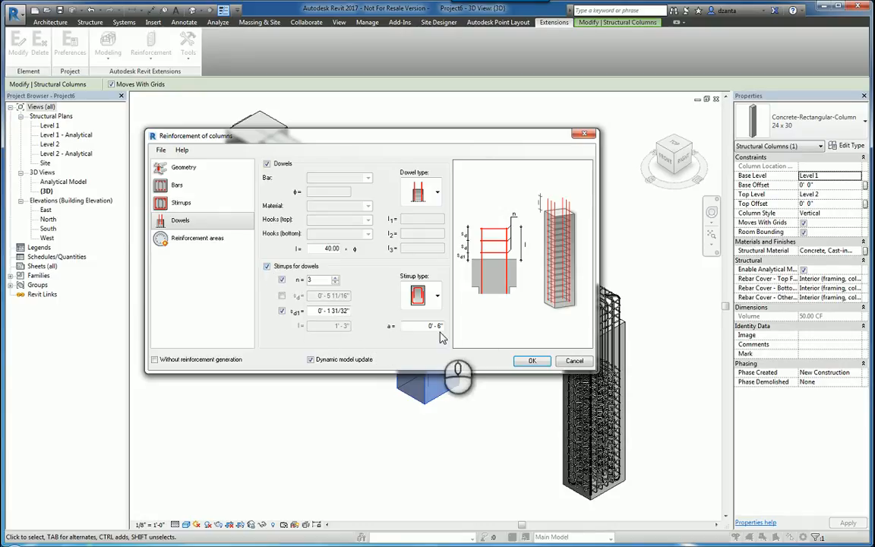
left_click(197, 238)
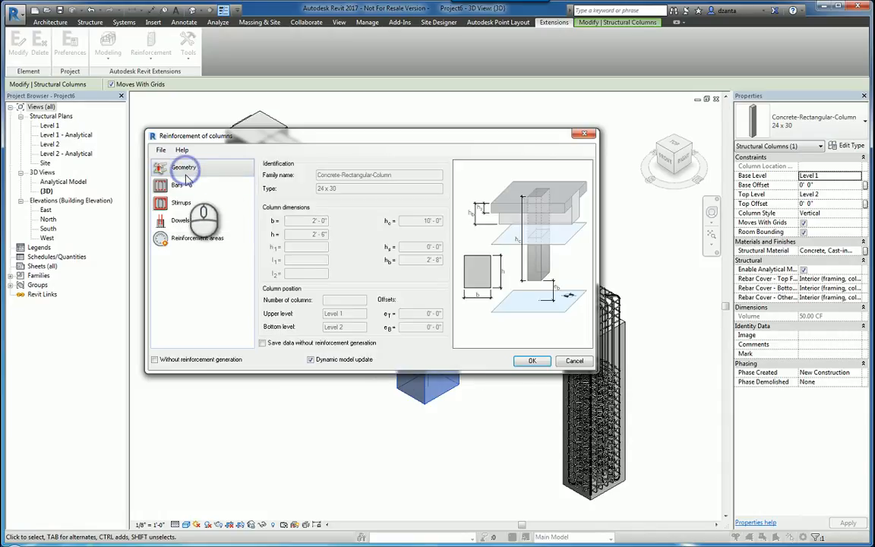
Review the Bars page and confirm OK to generate the column's hooked bars, ties and dowels.
left_click(181, 203)
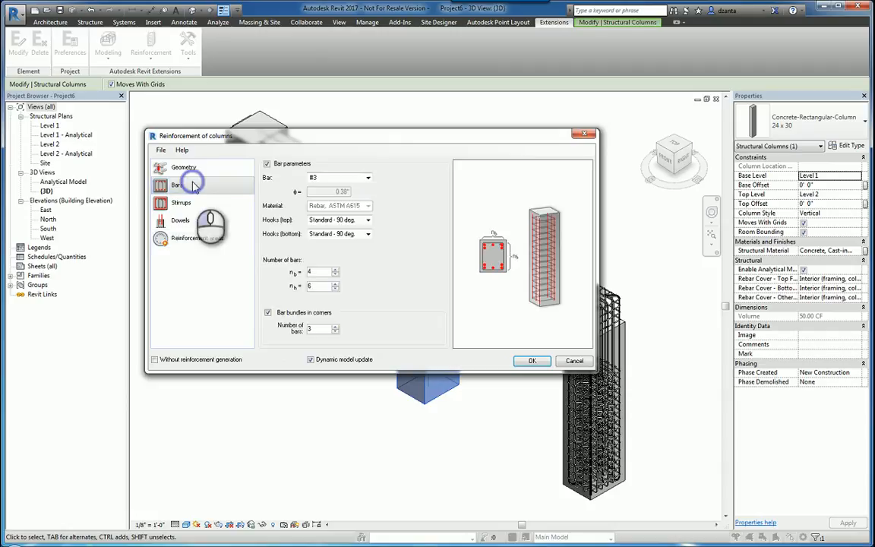
left_click(532, 361)
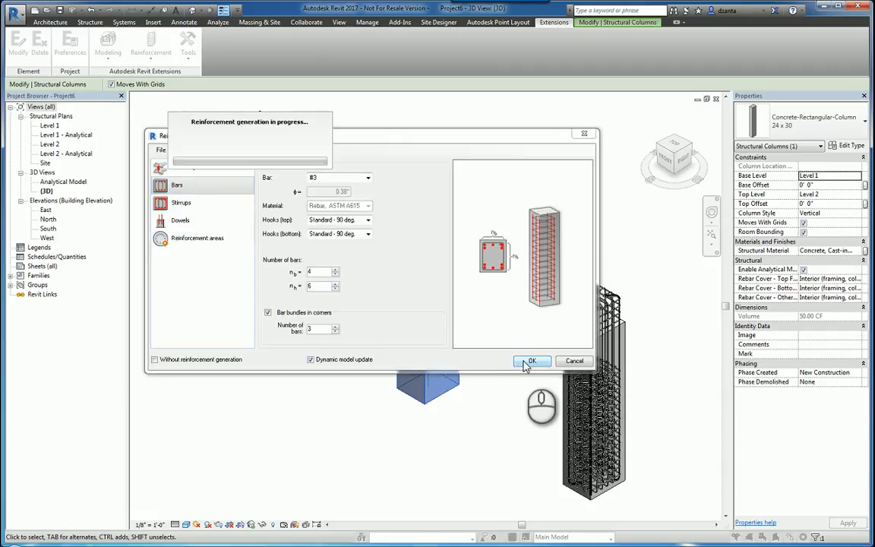
left_click(532, 360)
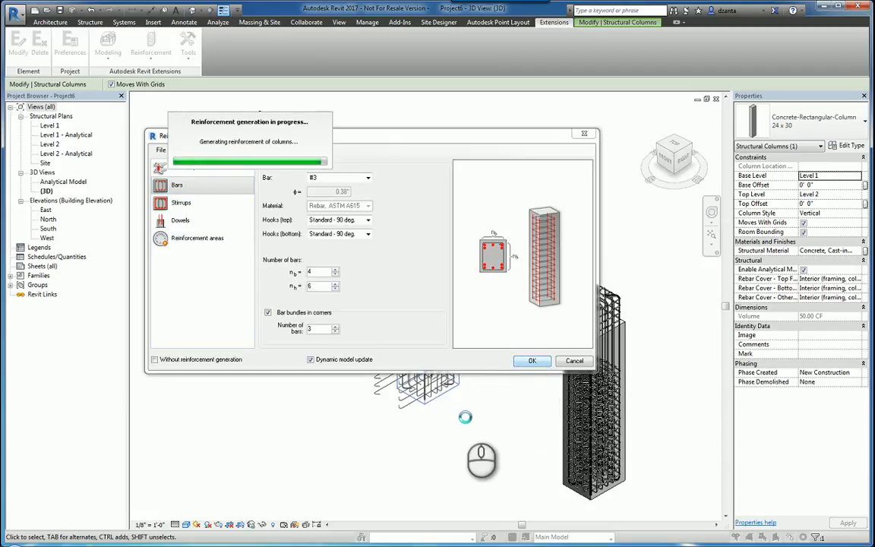
left_click(532, 361)
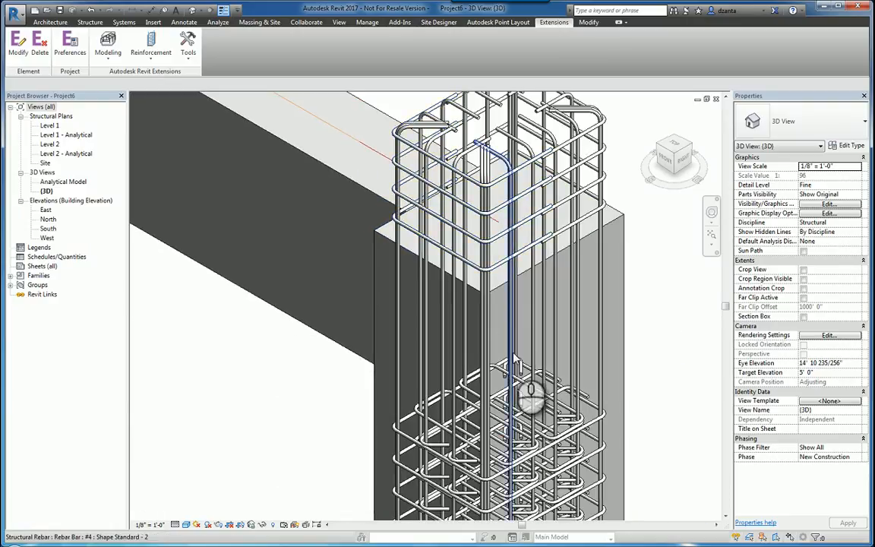
Orbit to the column–beam junction and select the 28 #3 rebar pieces.
left_click_drag(516, 357, 387, 277)
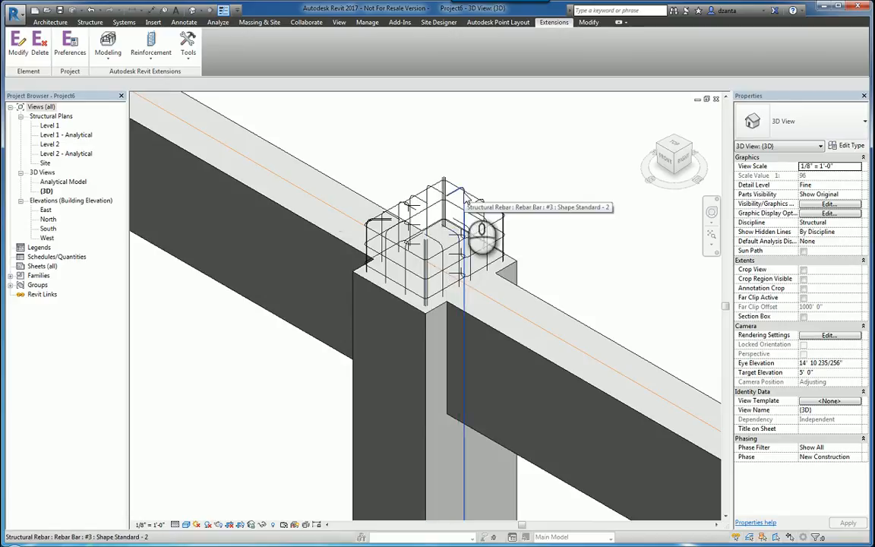
left_click(440, 190)
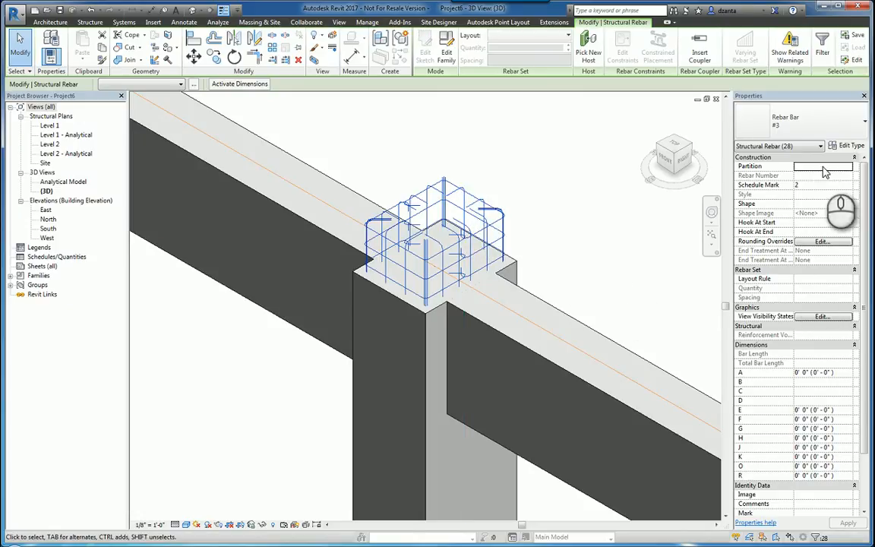
mouse_move(816, 281)
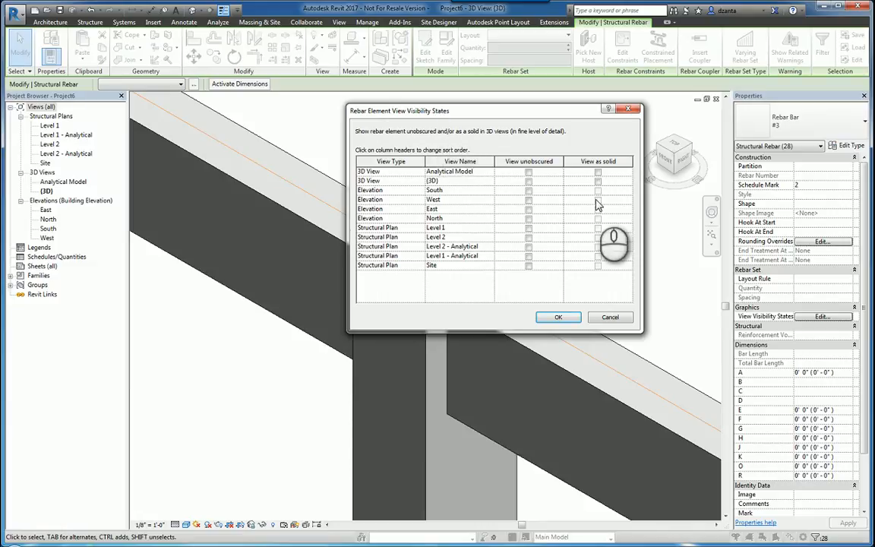
Tick View as solid for Analytical Model and 3D views, and View unobscured for 3D.
left_click(597, 170)
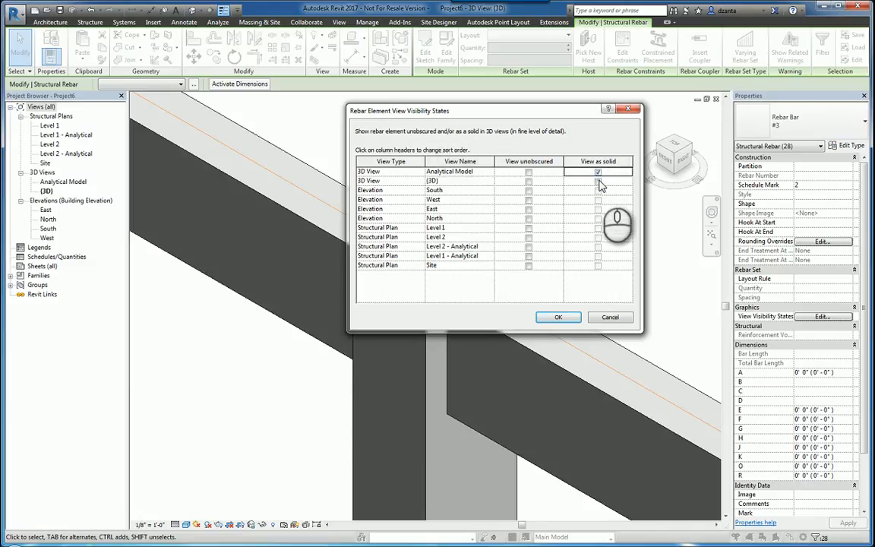
left_click(528, 170)
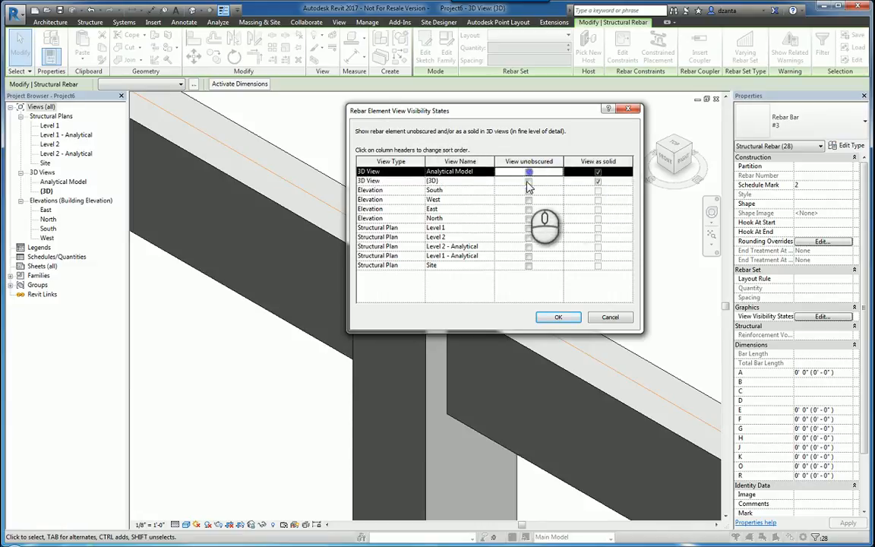
left_click(558, 316)
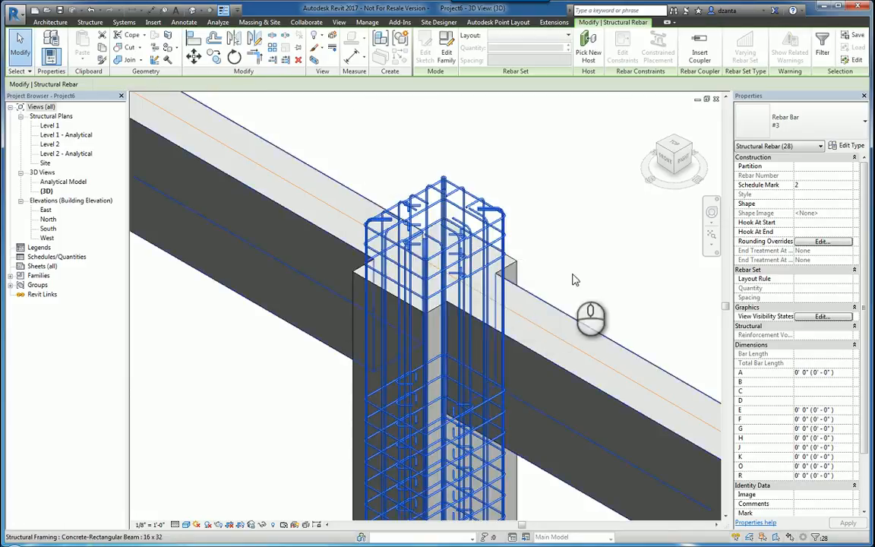
Apply the rebar visibility settings and bring up the 3D view's visual style list.
left_click(573, 279)
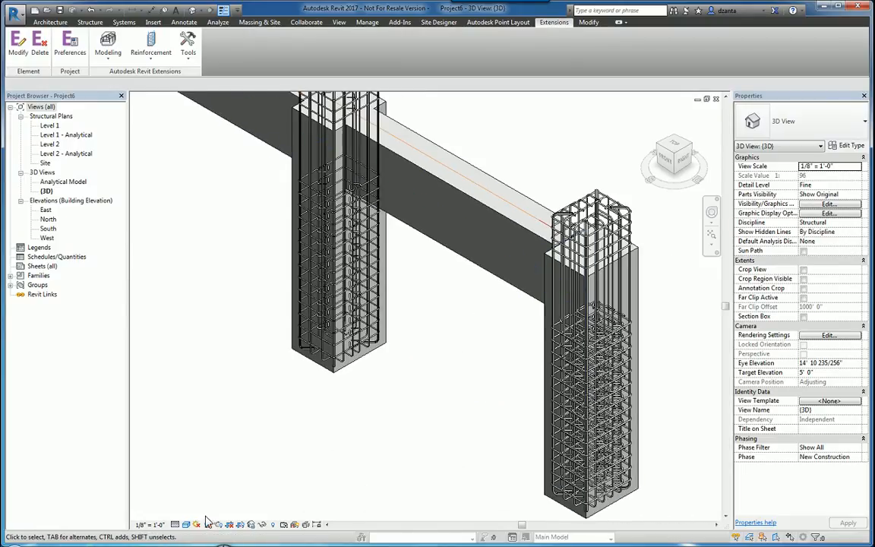
left_click(187, 524)
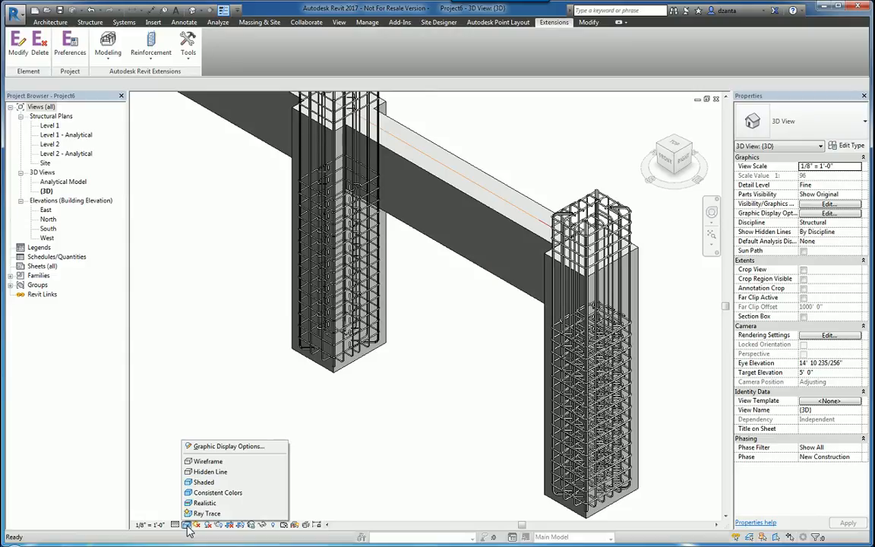